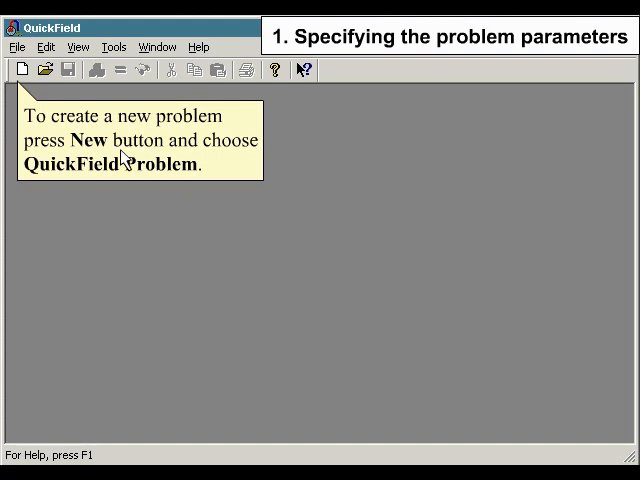
Create the 'Strip' problem as plane-parallel electrostatics with centimetres and Cartesian coordinates.
{"action": "left_click", "coordinate": [20, 70]}
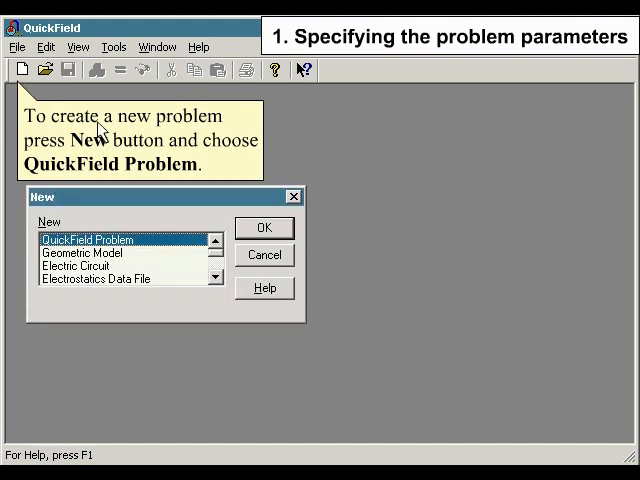
{"action": "left_click", "coordinate": [264, 228]}
{"action": "type", "text": "Strip"}
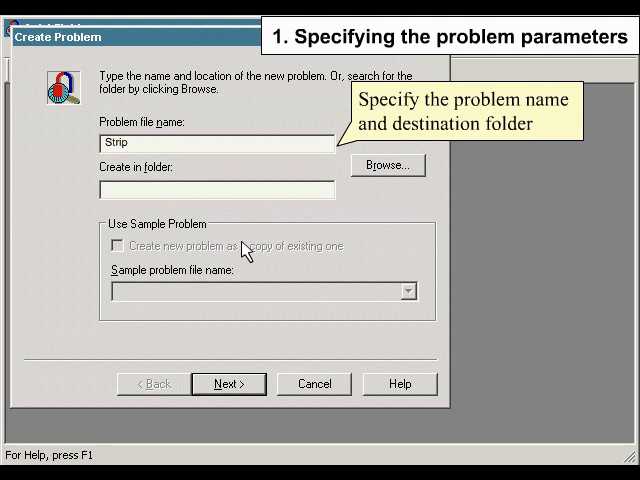
{"action": "left_click", "coordinate": [228, 384]}
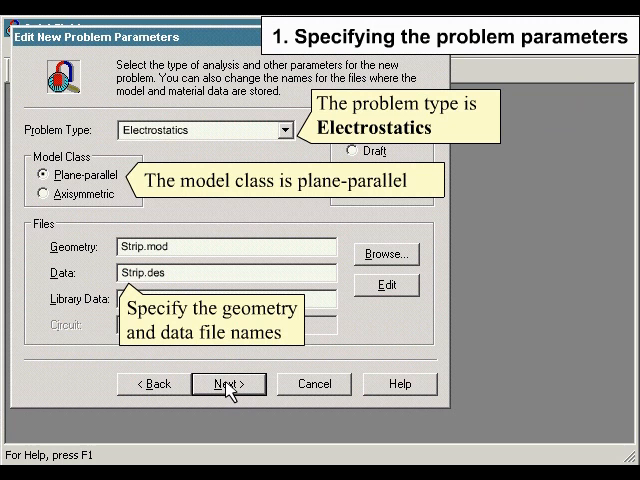
{"action": "left_click", "coordinate": [228, 384]}
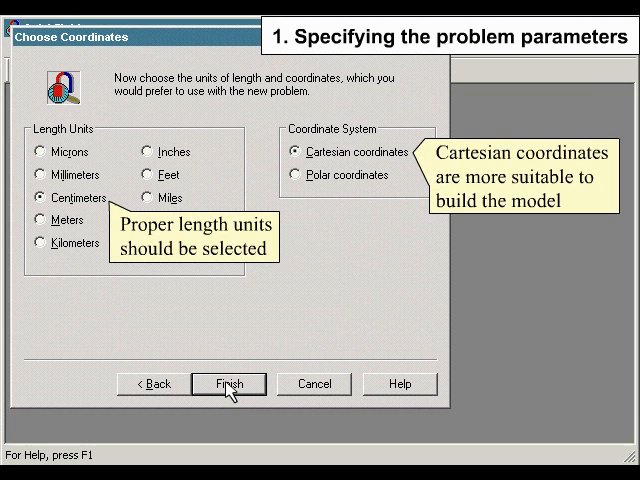
{"action": "left_click", "coordinate": [228, 384]}
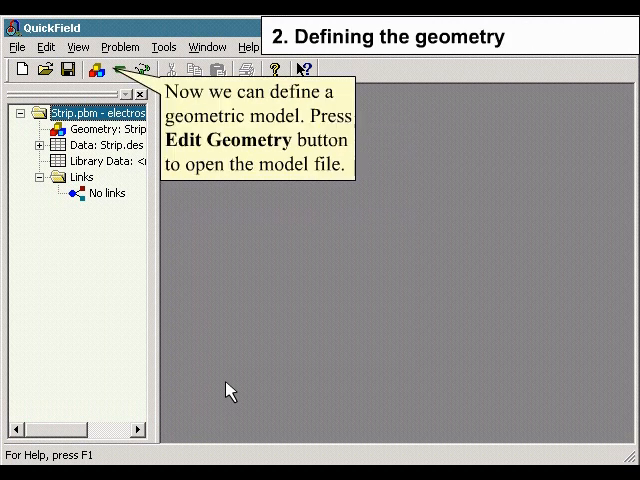
{"action": "mouse_move", "coordinate": [184, 276]}
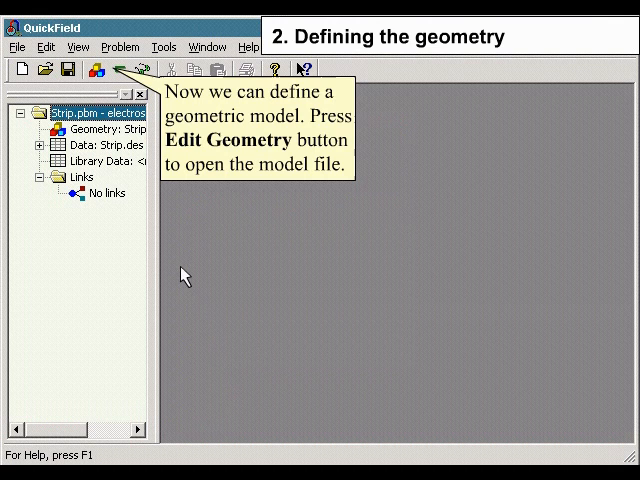
Create and open Strip.mod, then set the grid spacing to 1 cm.
{"action": "left_click", "coordinate": [96, 70]}
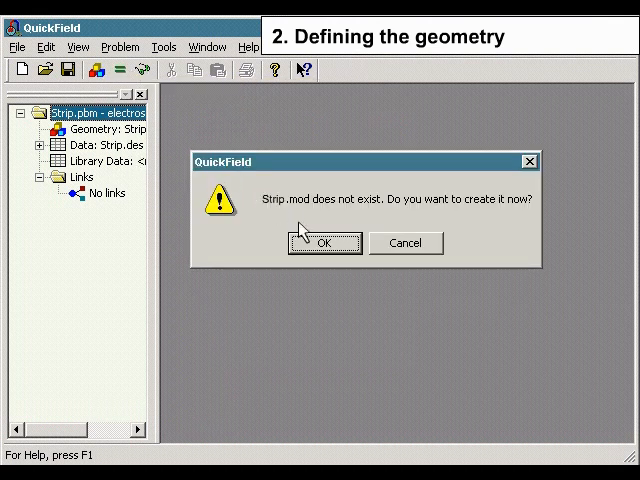
{"action": "left_click", "coordinate": [324, 244]}
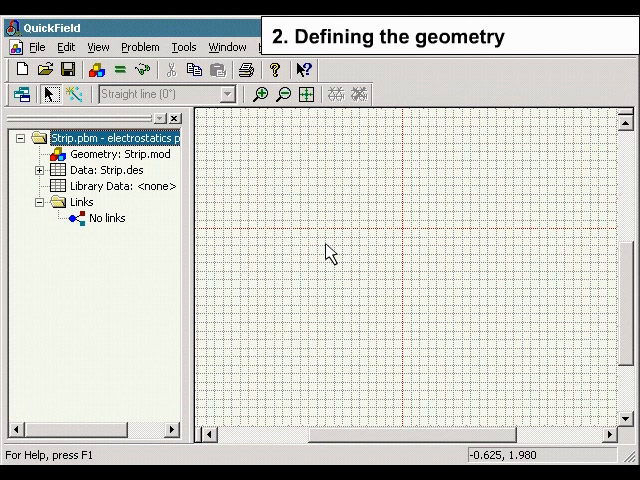
{"action": "left_click", "coordinate": [64, 48]}
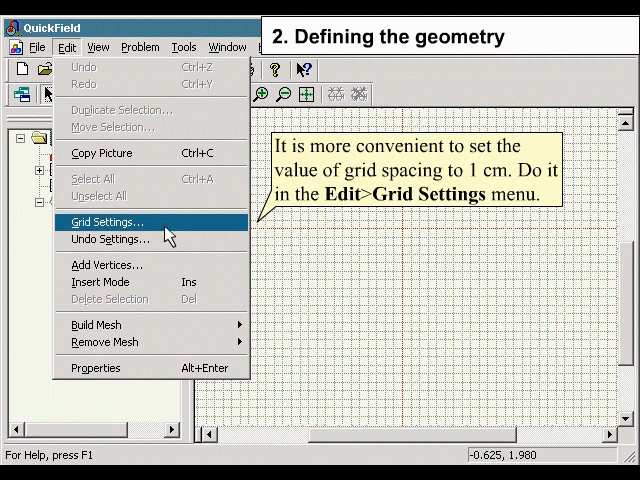
{"action": "left_click", "coordinate": [108, 220]}
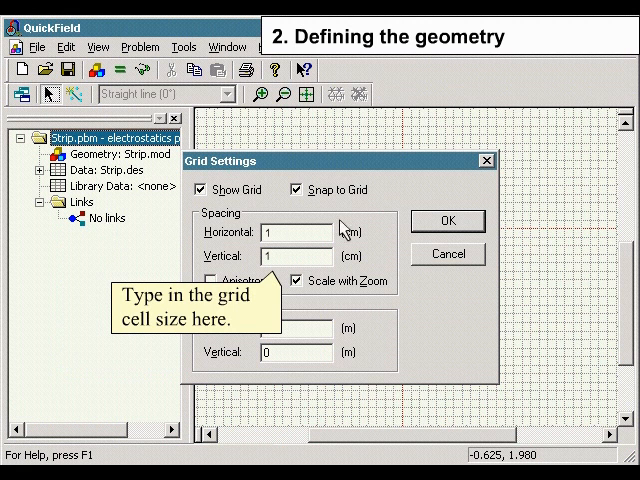
{"action": "left_click", "coordinate": [446, 220]}
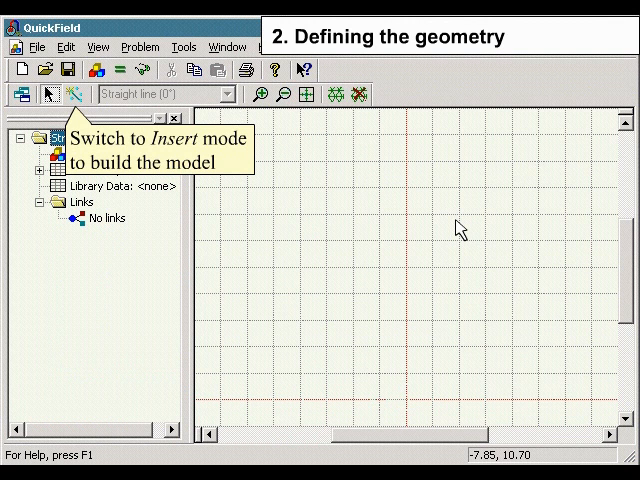
In Insert mode, draw the model's boundary line and mesh the blocks.
{"action": "left_click", "coordinate": [76, 92]}
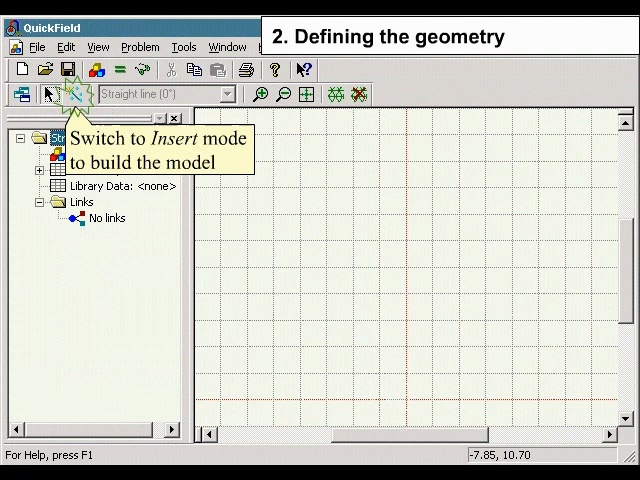
{"action": "left_click", "coordinate": [74, 92]}
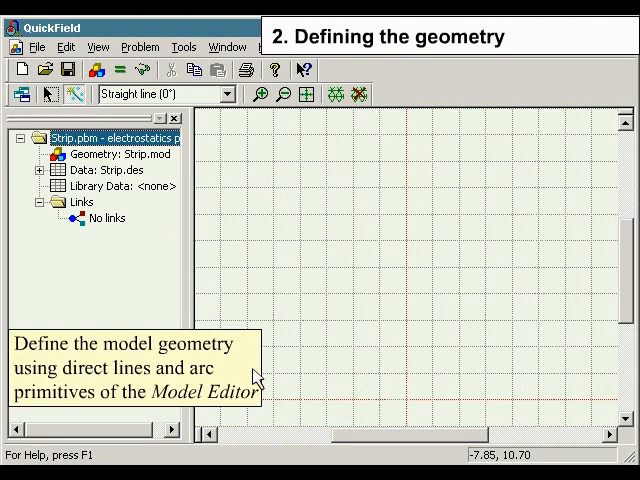
{"action": "left_click_drag", "start_coordinate": [272, 402], "coordinate": [538, 402]}
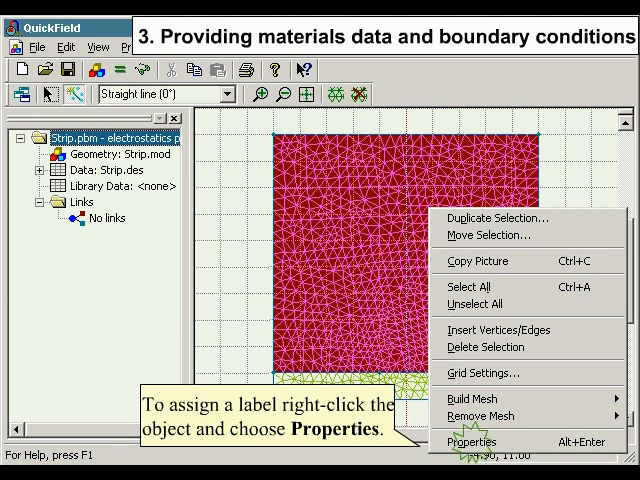
Label the upper block 'Air' and begin labelling the lower block 'Substrate'.
{"action": "left_click", "coordinate": [460, 440]}
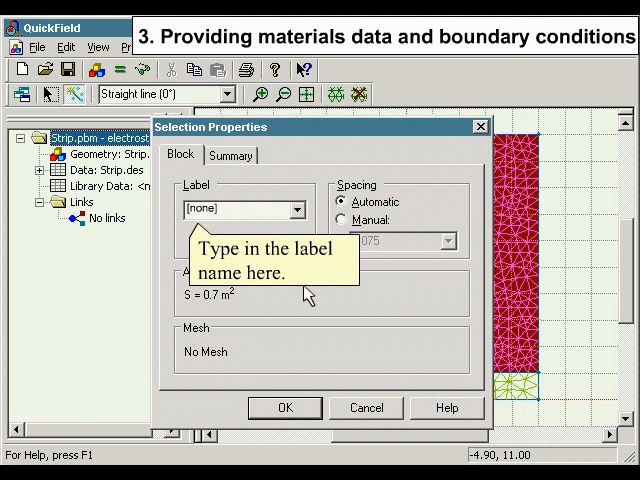
{"action": "type", "text": "Air"}
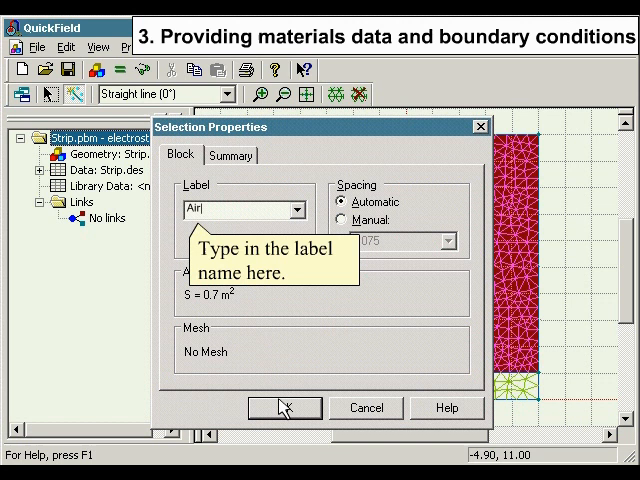
{"action": "left_click", "coordinate": [284, 408]}
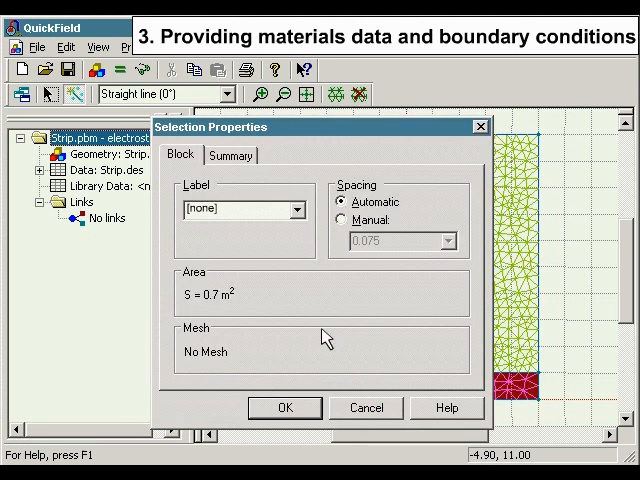
{"action": "type", "text": "Su"}
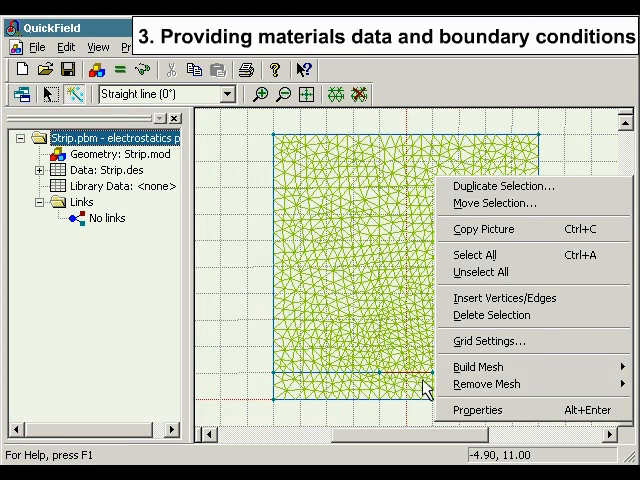
Assign the 'Strip' label to the strip's edges.
{"action": "left_click", "coordinate": [476, 410]}
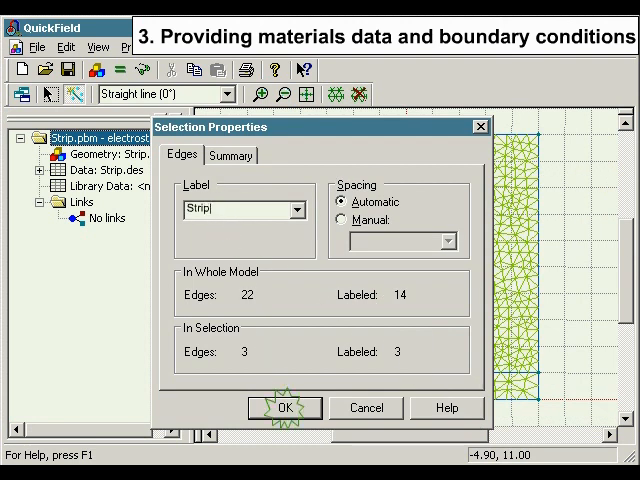
{"action": "left_click", "coordinate": [284, 408]}
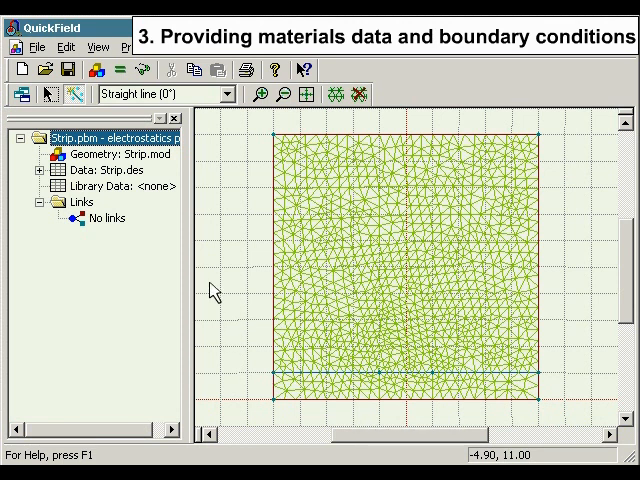
Assign the 'Shield' label to the enclosing boundary edges.
{"action": "left_click", "coordinate": [64, 48]}
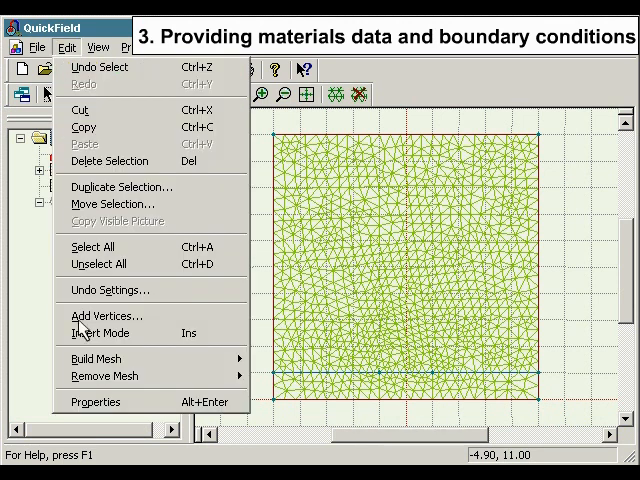
{"action": "left_click", "coordinate": [94, 400]}
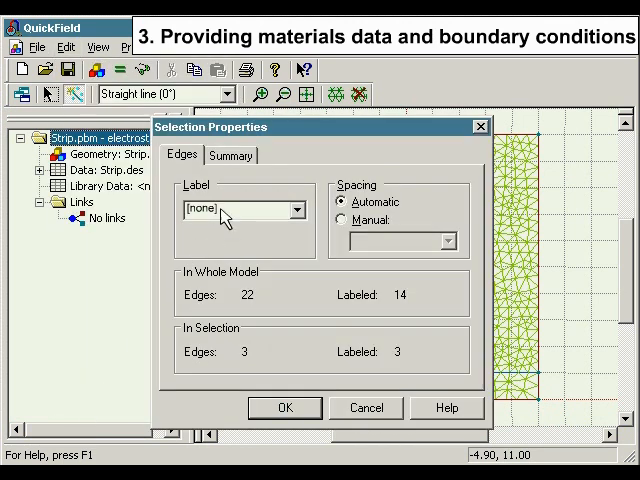
{"action": "type", "text": "Shiell"}
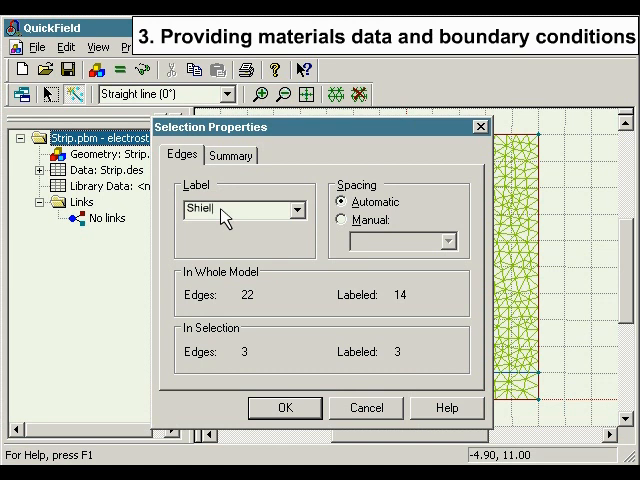
{"action": "type", "text": "d"}
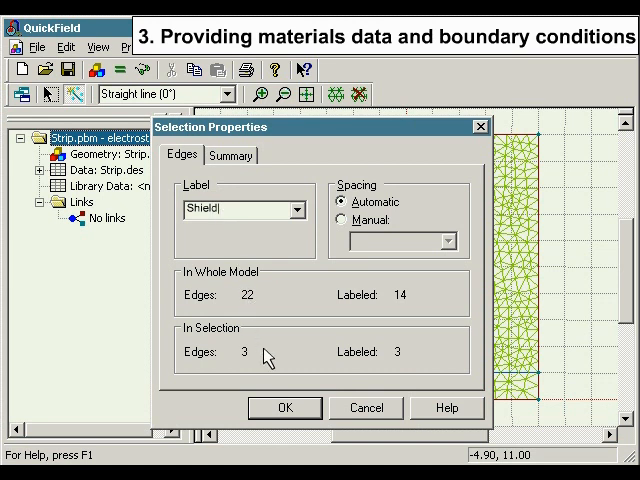
{"action": "left_click", "coordinate": [284, 408]}
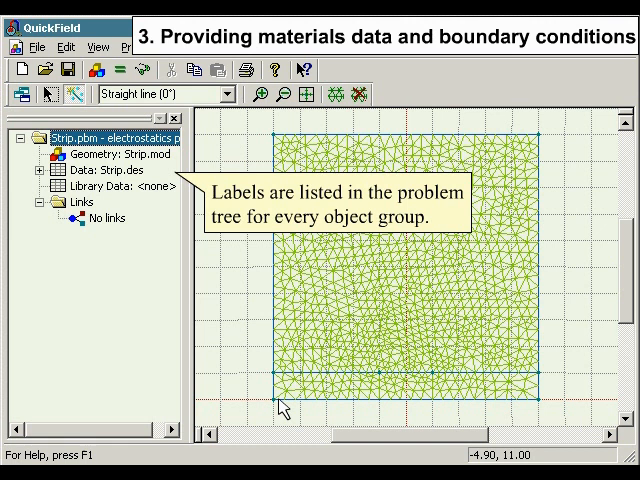
{"action": "mouse_move", "coordinate": [146, 280]}
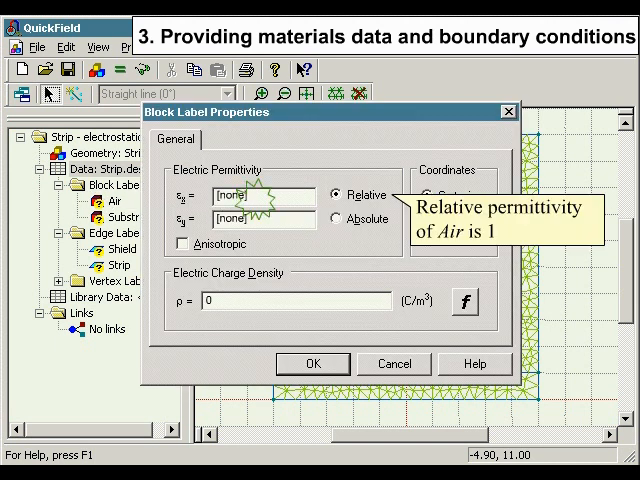
Set Air's relative permittivity to 1 and apply U0 = 1 V voltage on the Strip edges.
{"action": "type", "text": "1"}
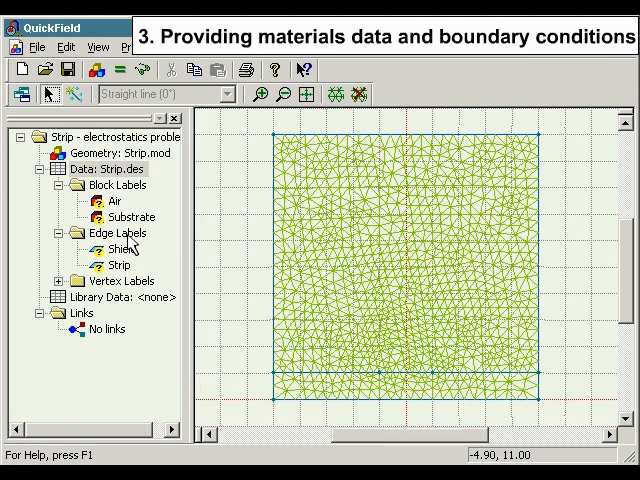
{"action": "double_click", "coordinate": [130, 216]}
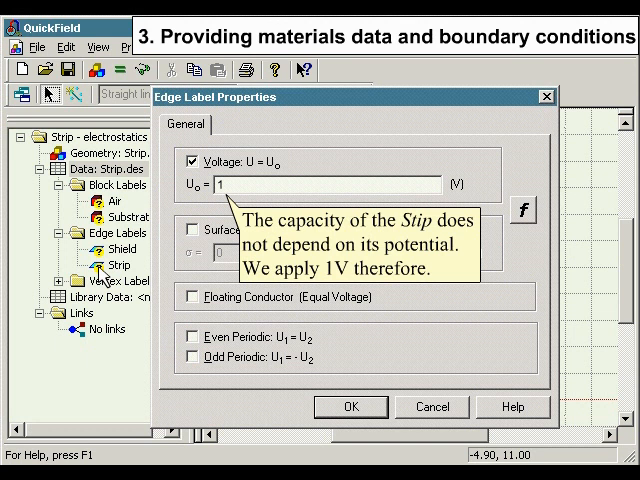
{"action": "left_click", "coordinate": [352, 408]}
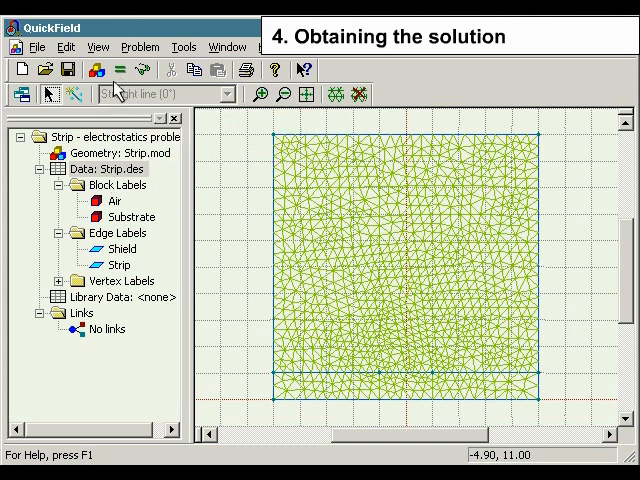
Run the solver and accept viewing the equipotential field results.
{"action": "left_click", "coordinate": [120, 70]}
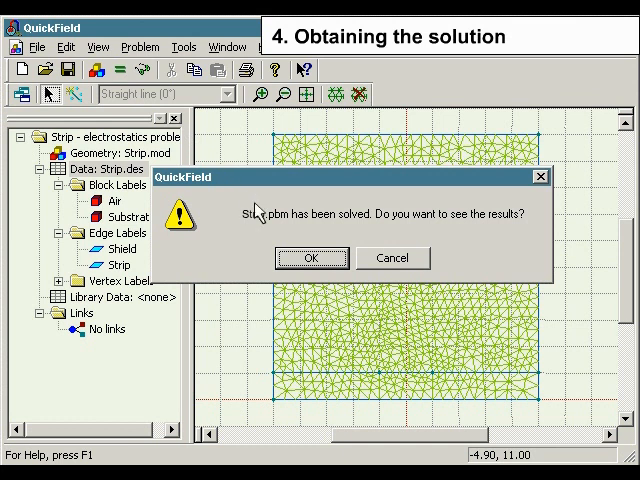
{"action": "left_click", "coordinate": [312, 258]}
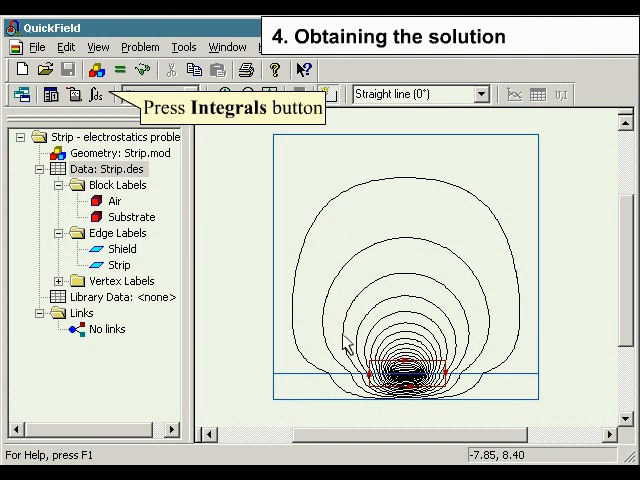
Show the Integral Calculator panel beside the equipotential plot.
{"action": "left_click", "coordinate": [96, 94]}
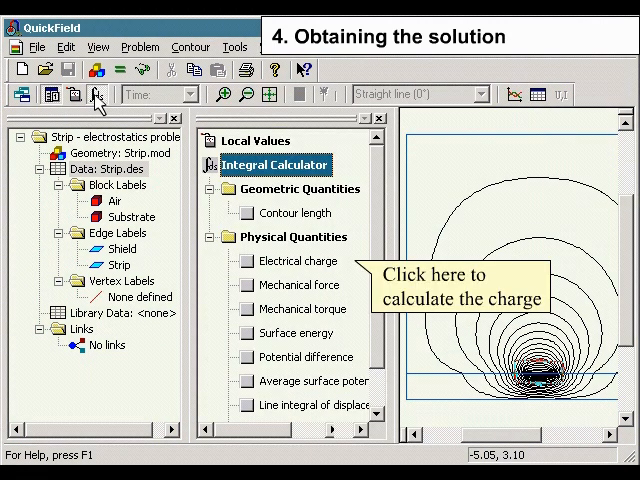